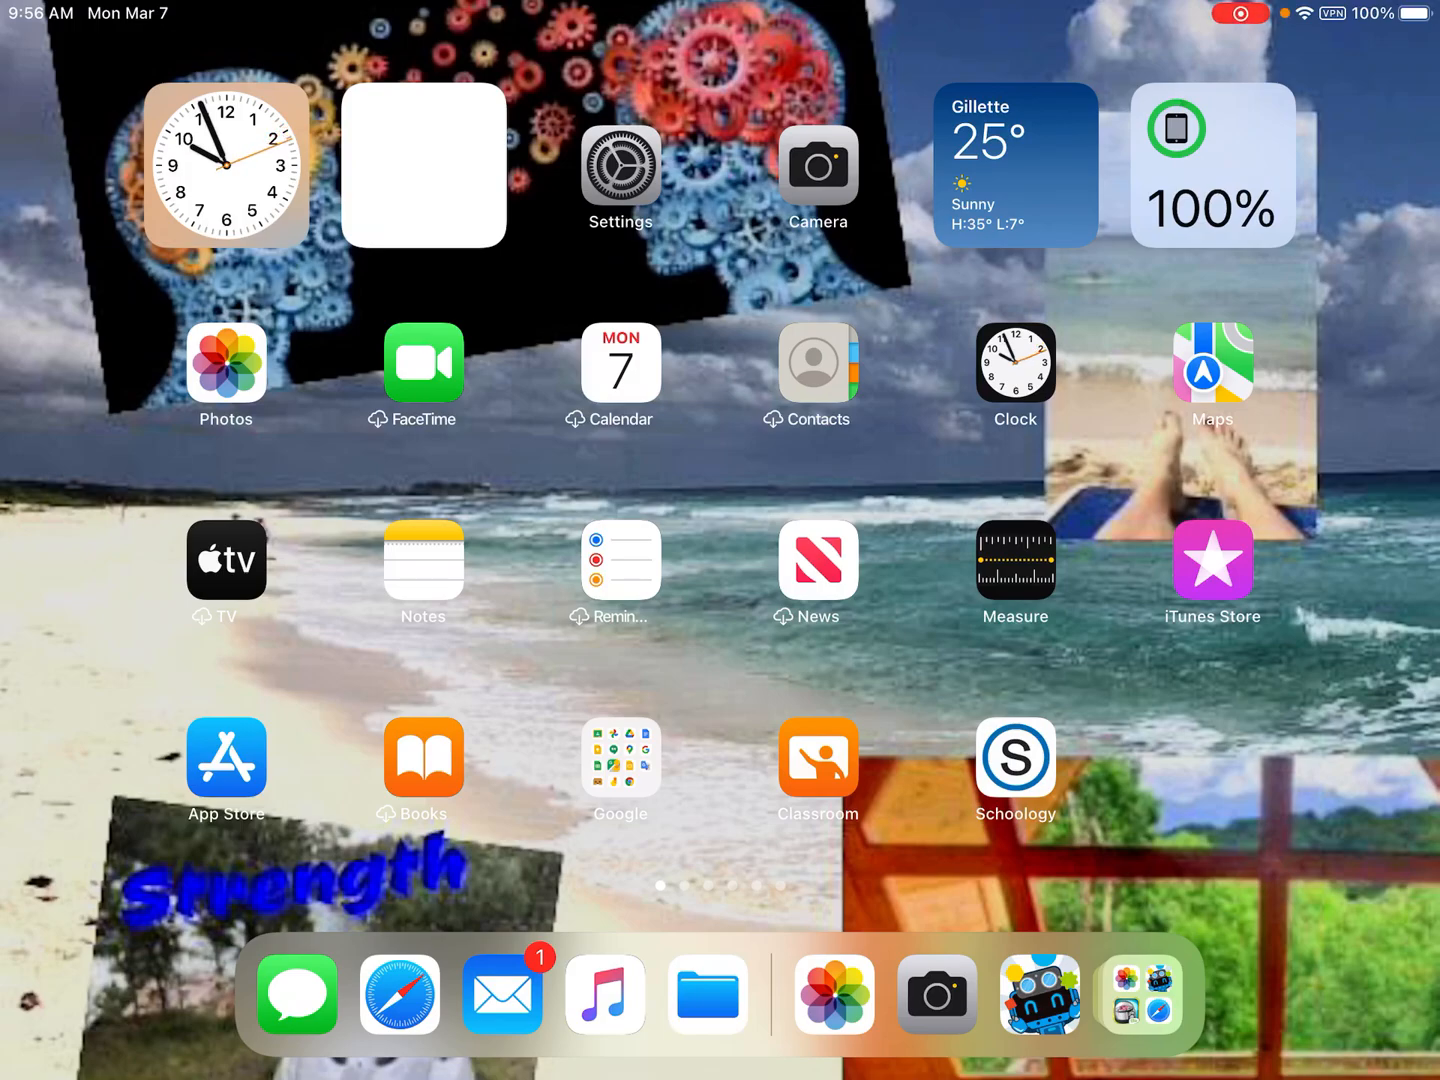
Step: Launch the Makeblock app from the home screen
{"action": "scroll", "scroll_direction": "left", "scroll_amount": 3}
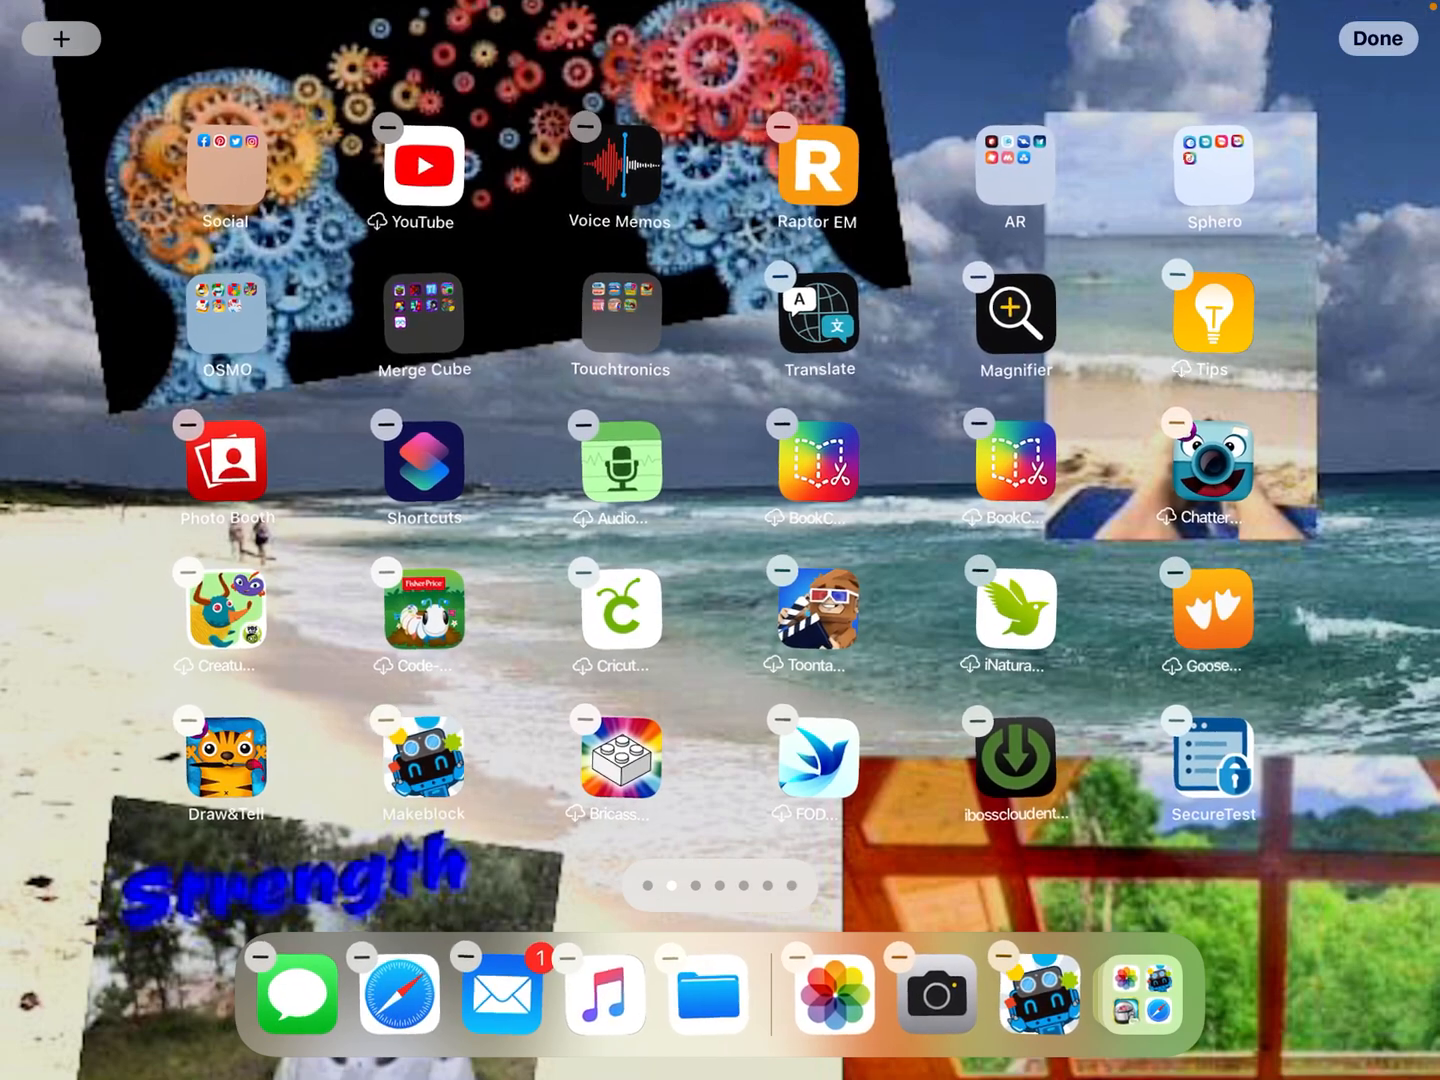
{"action": "left_click", "coordinate": [1378, 38]}
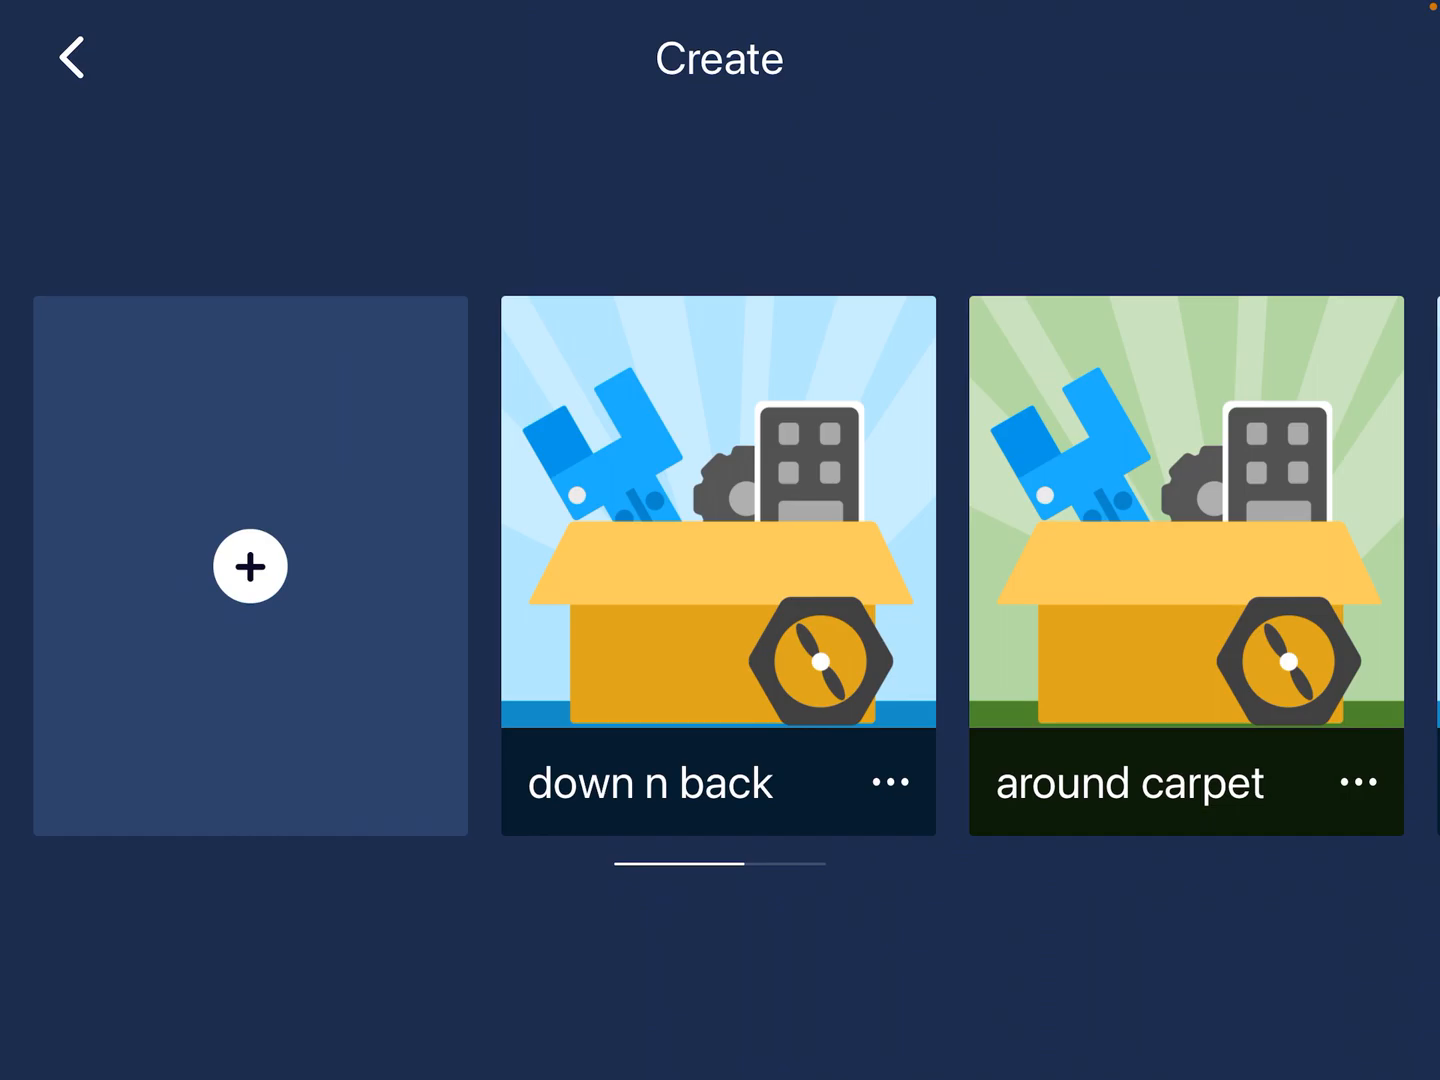
Step: Start a new controller project in Air Mode with two default joysticks
{"action": "left_click", "coordinate": [248, 566]}
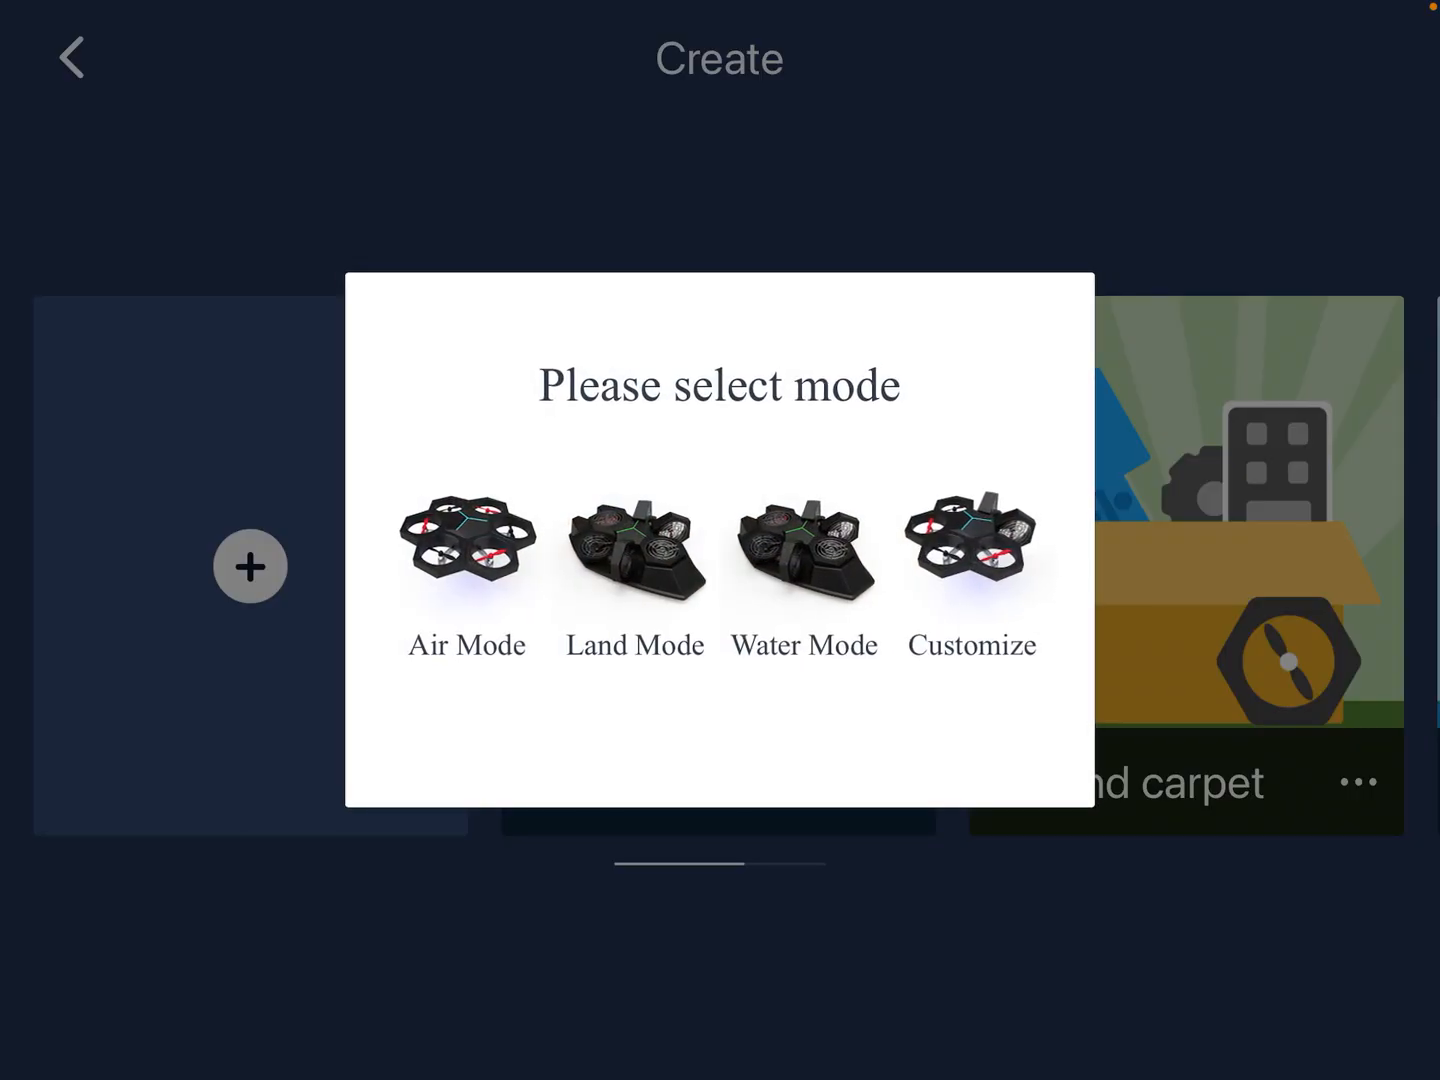
{"action": "left_click", "coordinate": [466, 550]}
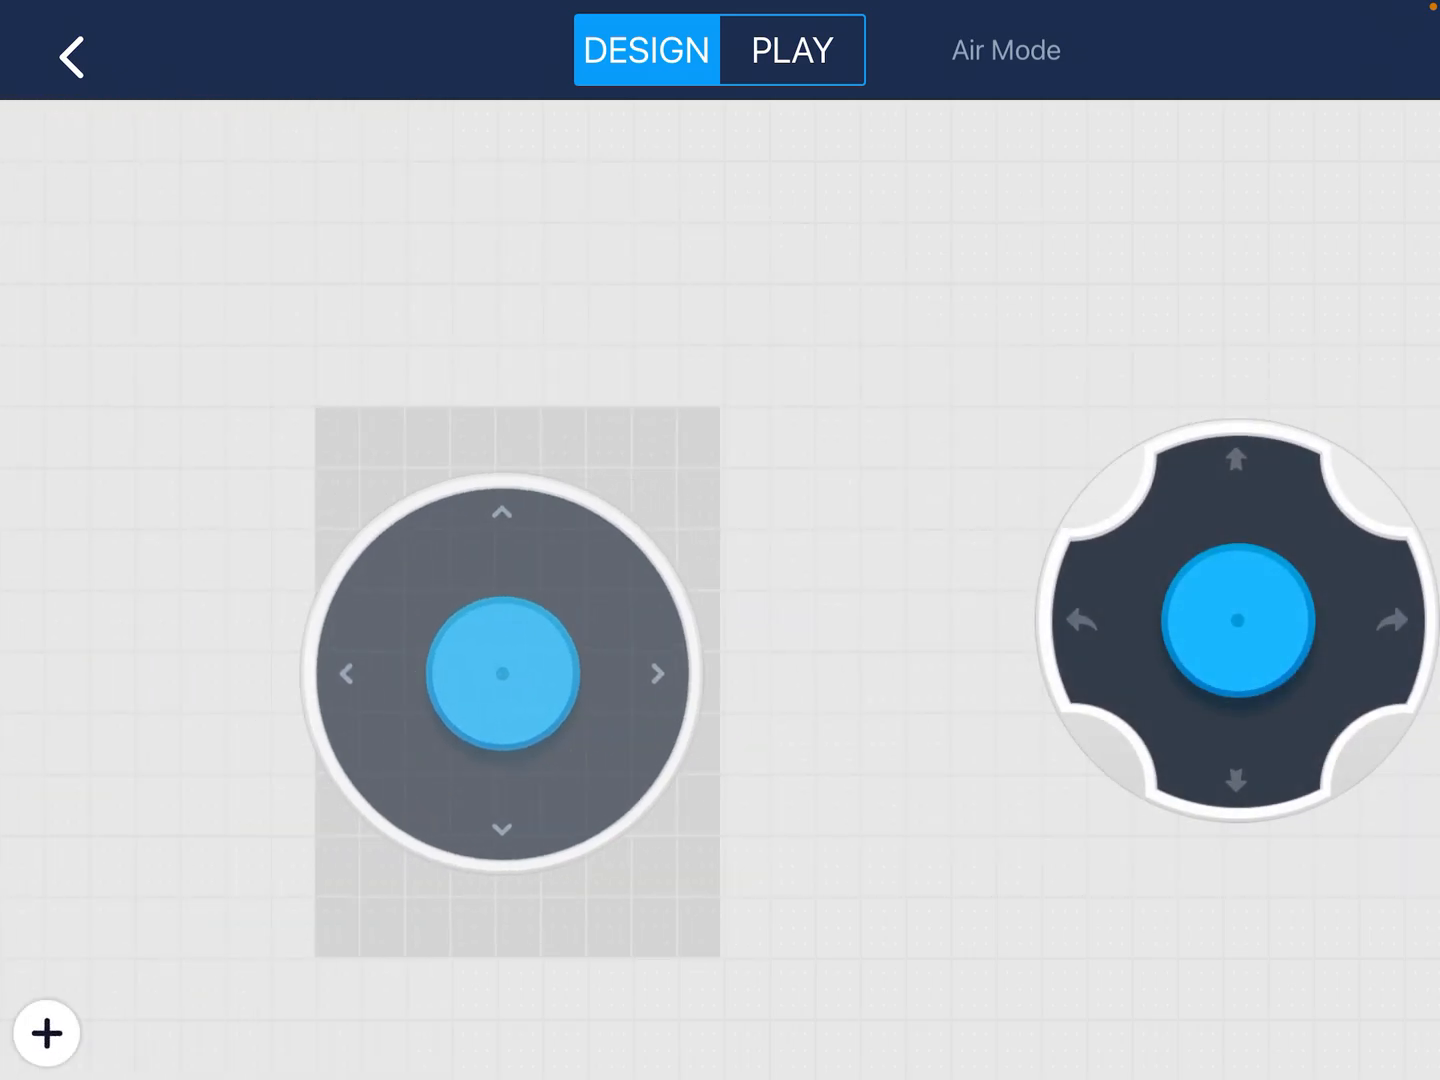
Step: Add a POWER switch to the controller and show its options
{"action": "left_click", "coordinate": [46, 1032]}
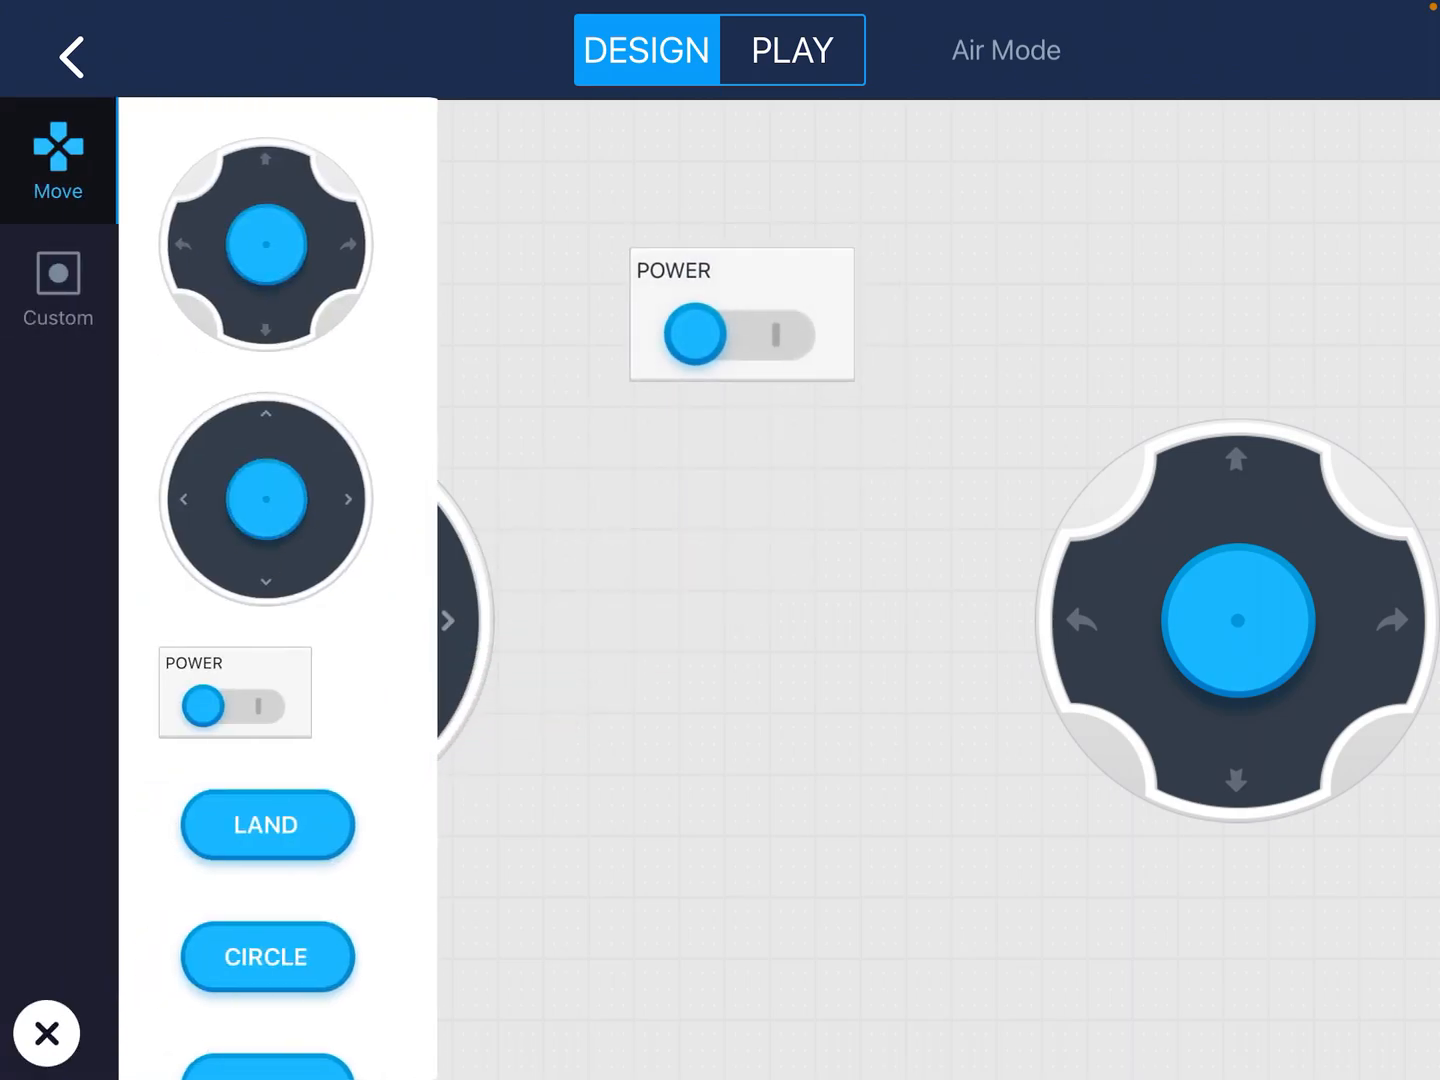
{"action": "left_click", "coordinate": [740, 316]}
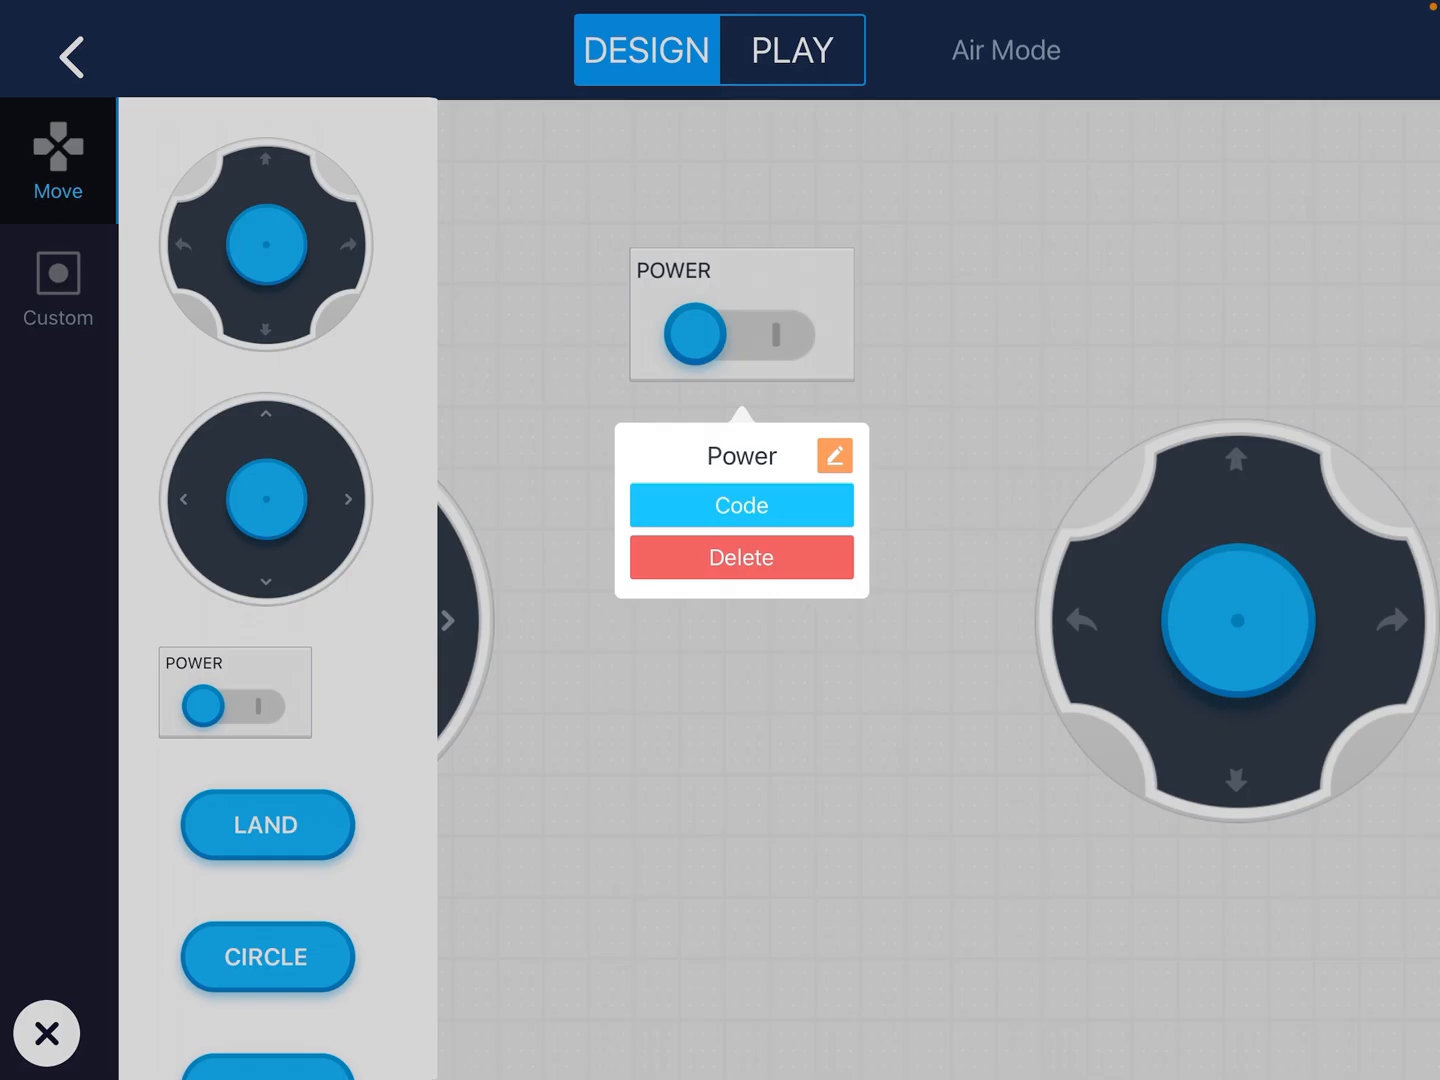
{"action": "left_click", "coordinate": [740, 504]}
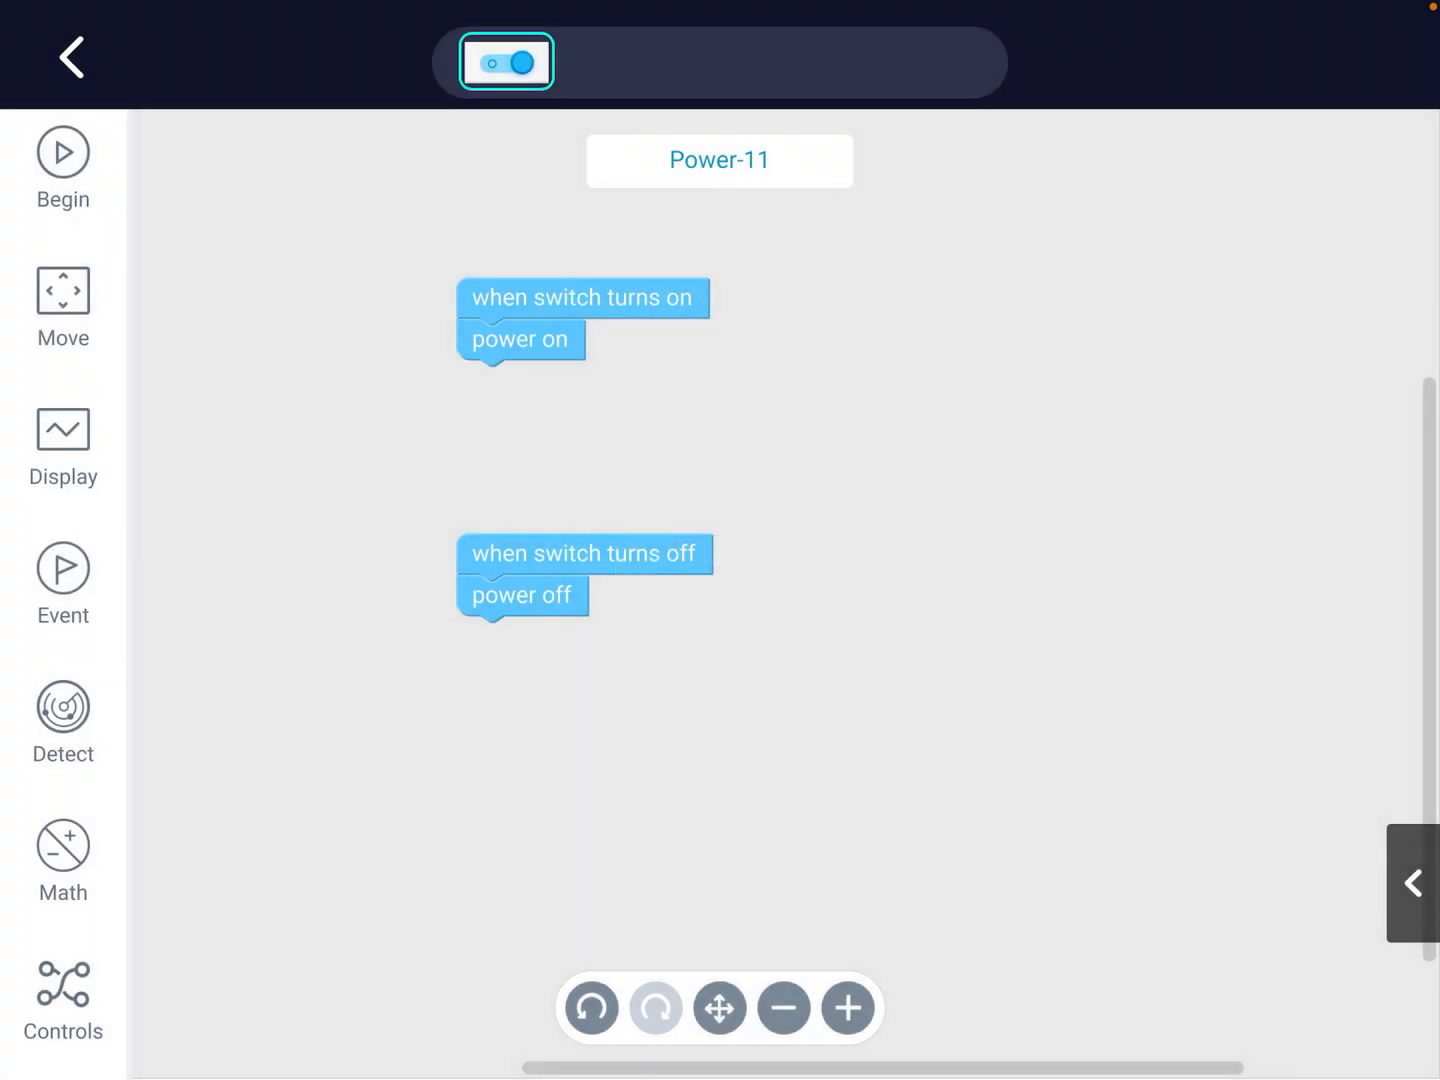
{"action": "left_click", "coordinate": [584, 296]}
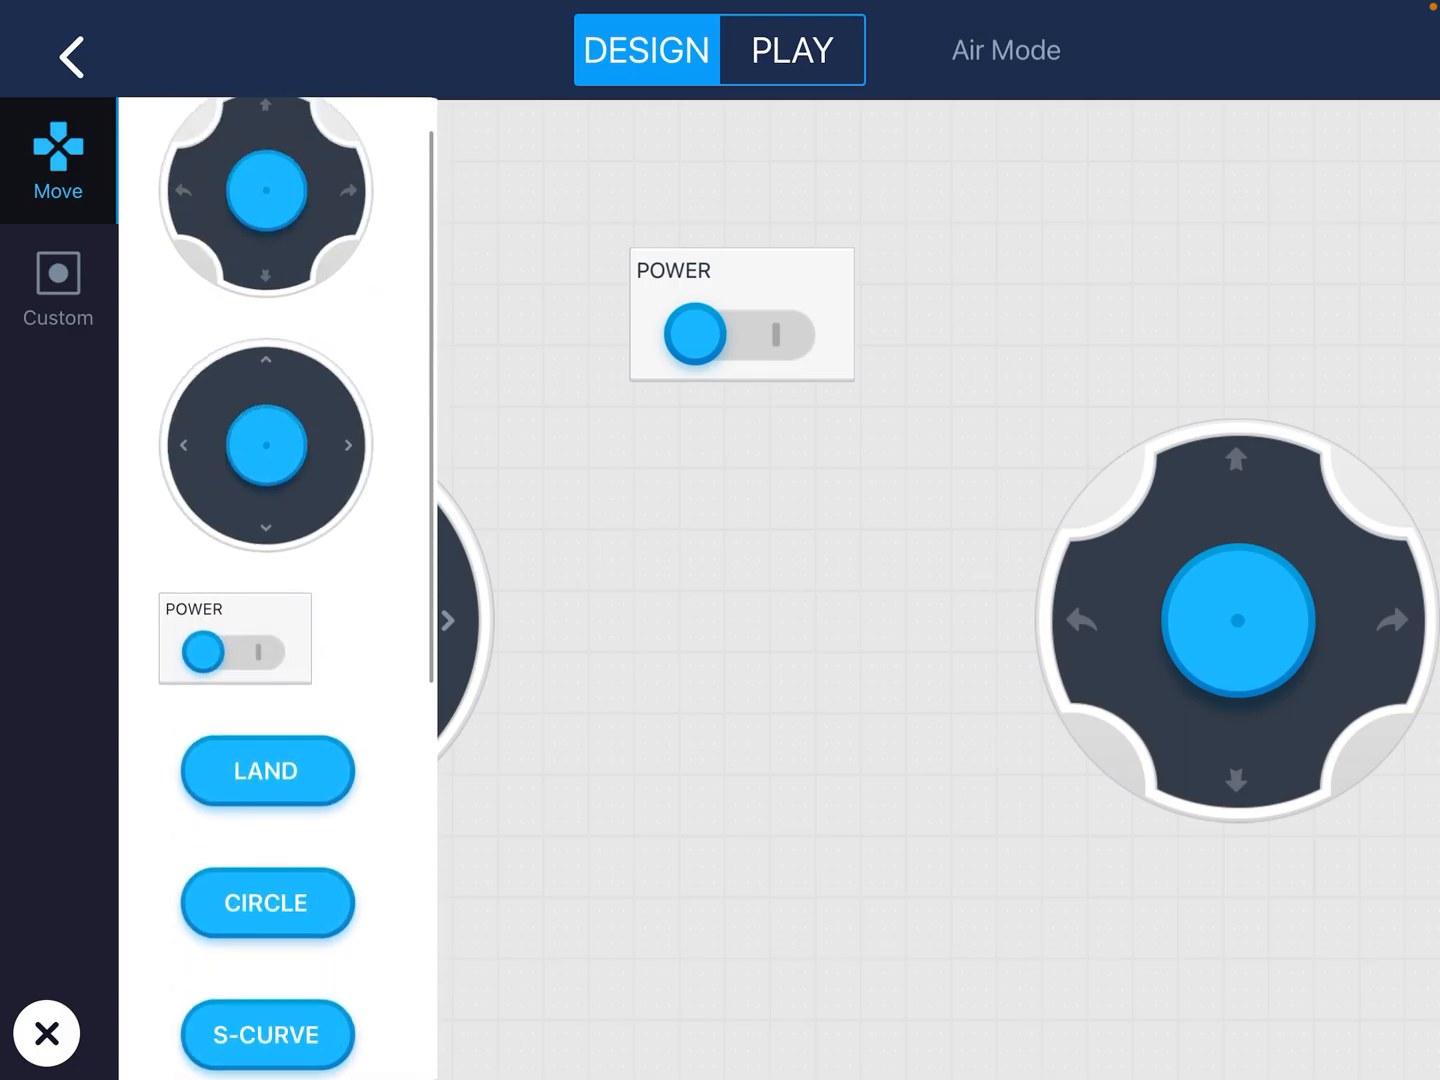
Step: Add a custom BUTTON to the controller and show its code editor
{"action": "left_click", "coordinate": [56, 290]}
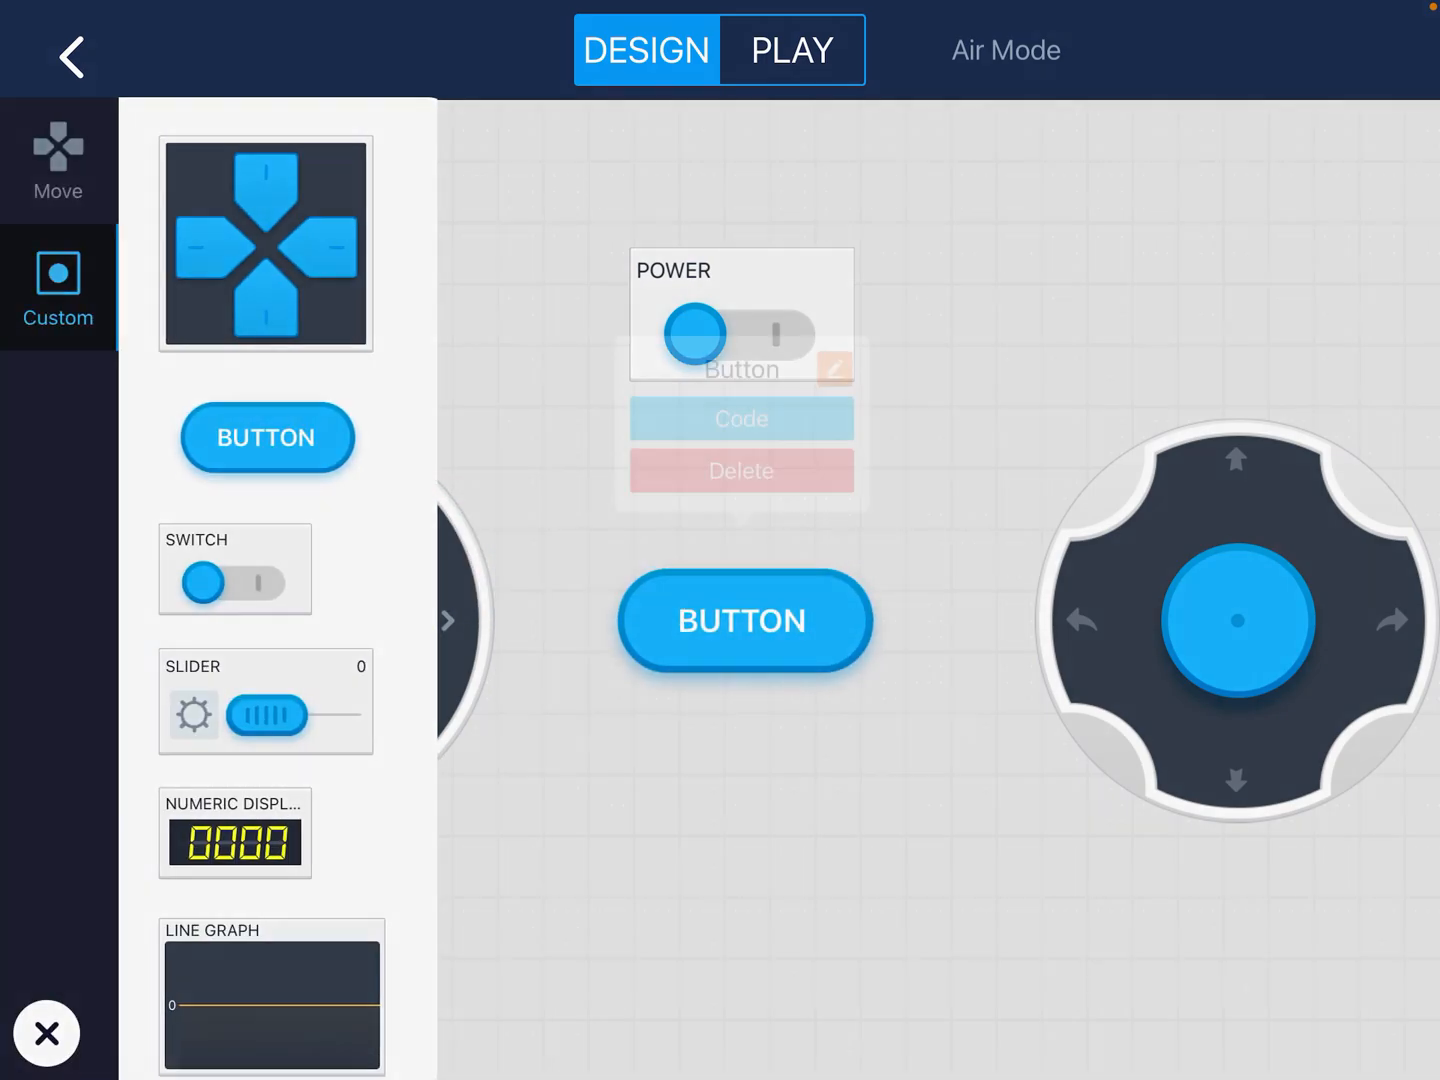
{"action": "left_click", "coordinate": [740, 418]}
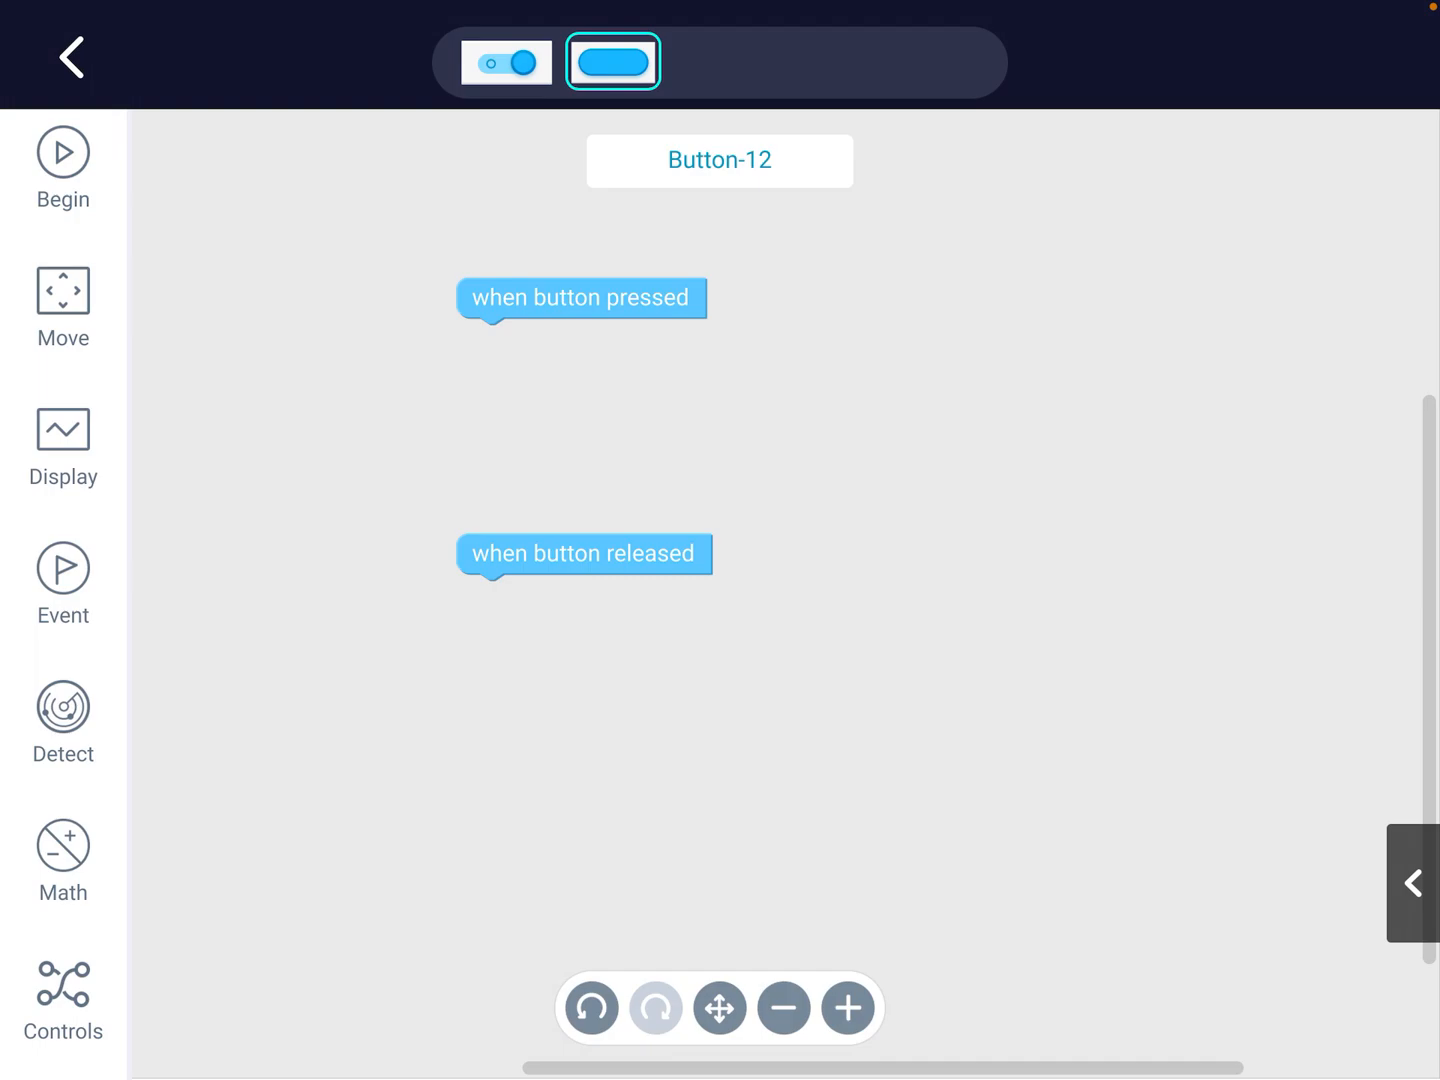
Step: Make the button's pressed event run 'drone rising for 1 s' from the Move blocks
{"action": "left_click", "coordinate": [62, 308]}
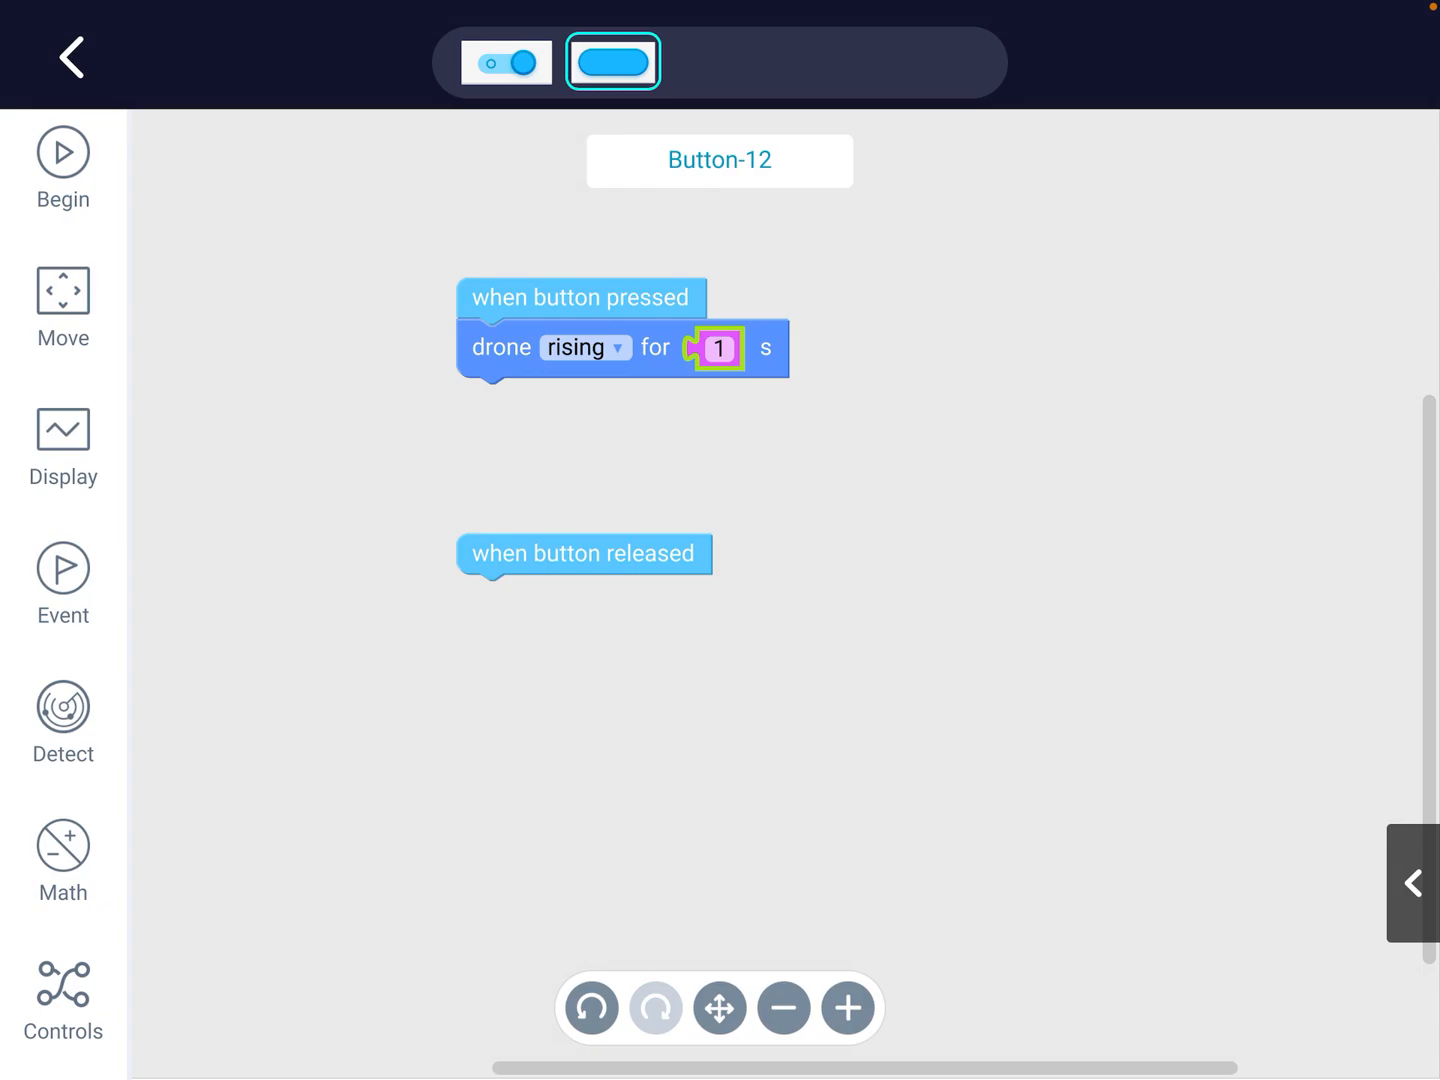
{"action": "left_click", "coordinate": [62, 304]}
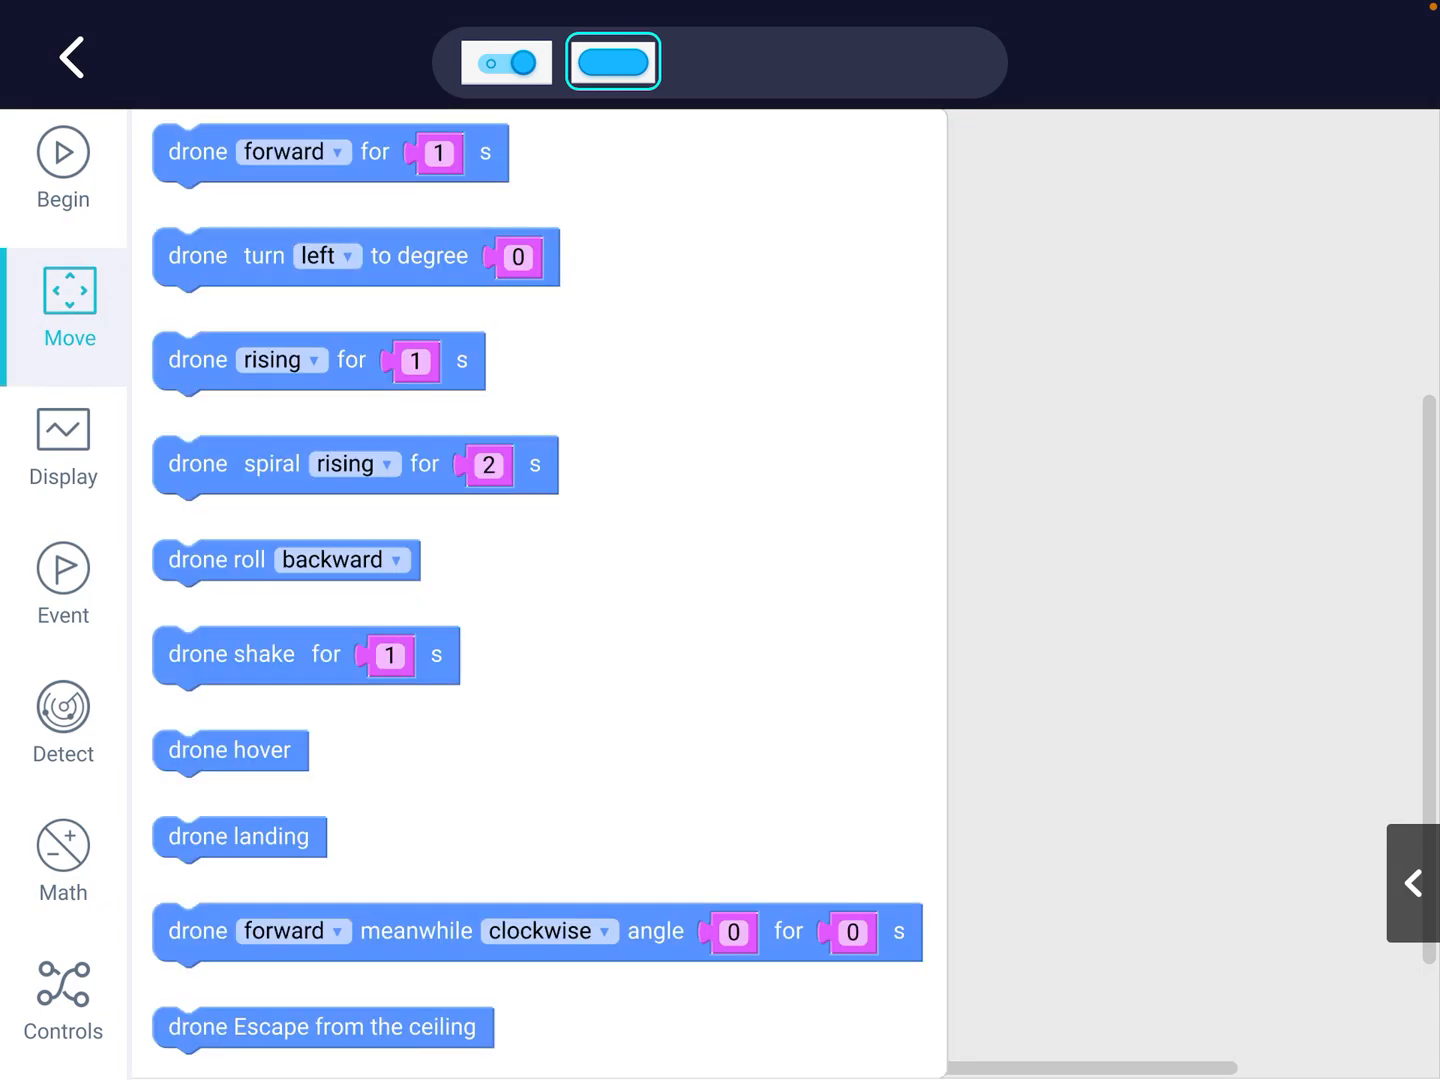